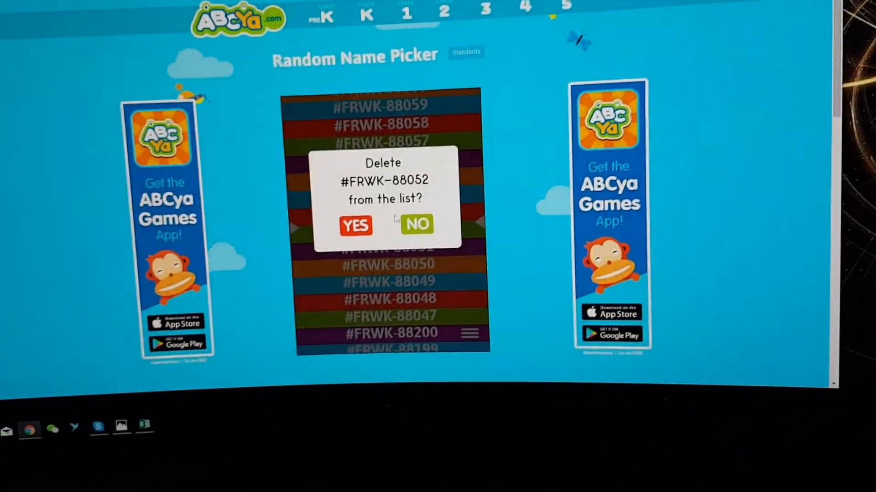
# - Dismiss the delete prompt for #FRWK-88052, returning to the order-number wheel
pyautogui.click(355, 226)
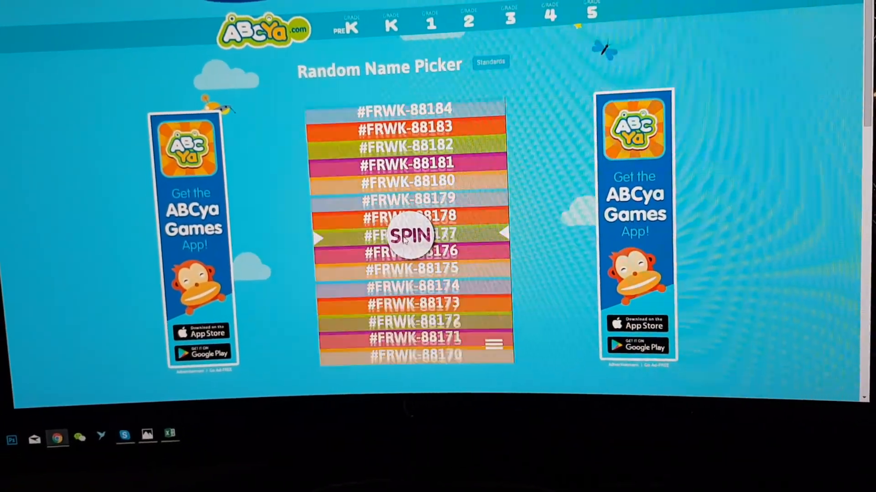
# - Switch to the order spreadsheet and select cell A65 holding #FRWK-88135
pyautogui.click(411, 235)
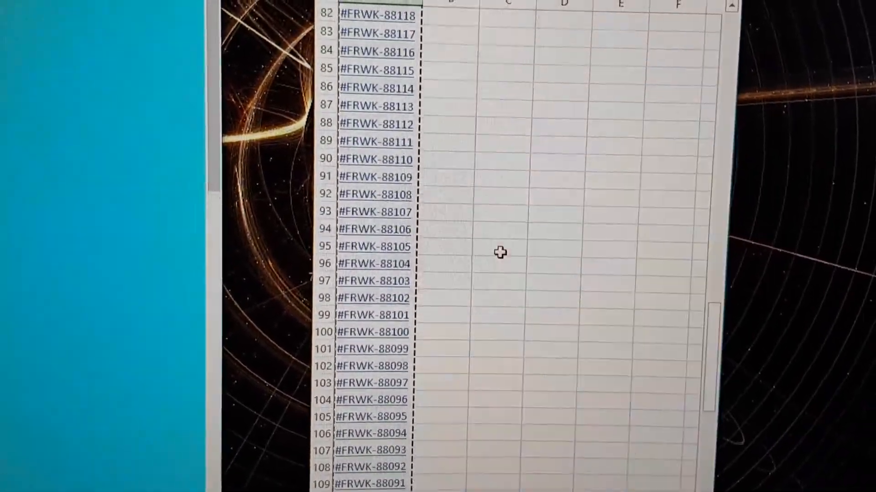
pyautogui.scroll(3)
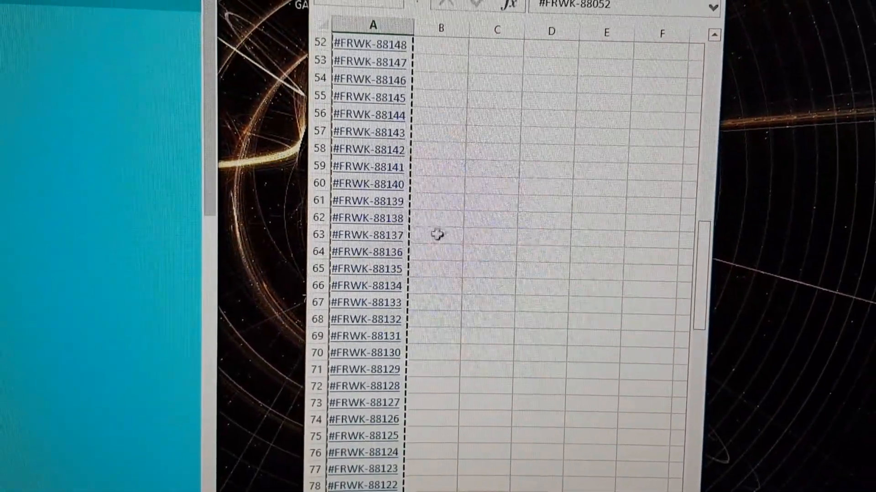
pyautogui.click(369, 282)
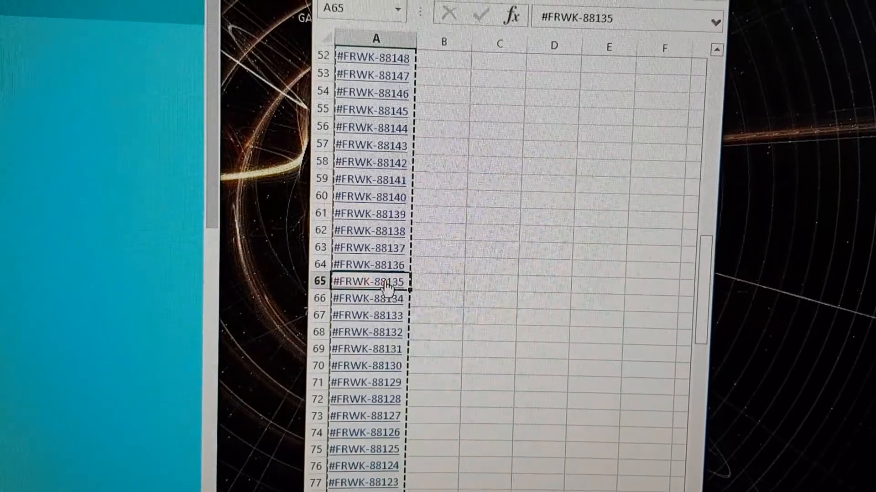